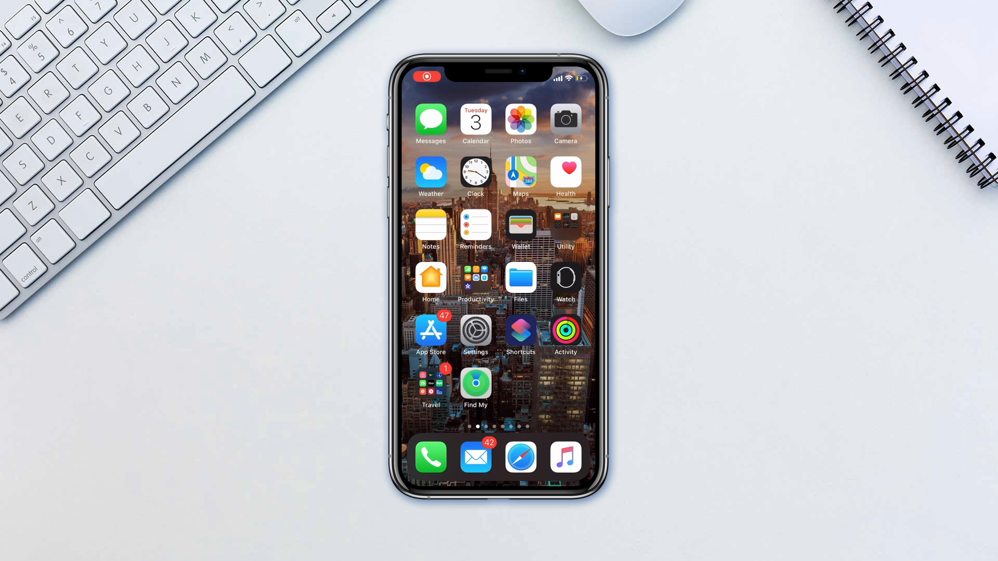
Launch Messages from the home screen to show the conversation list
click(430, 119)
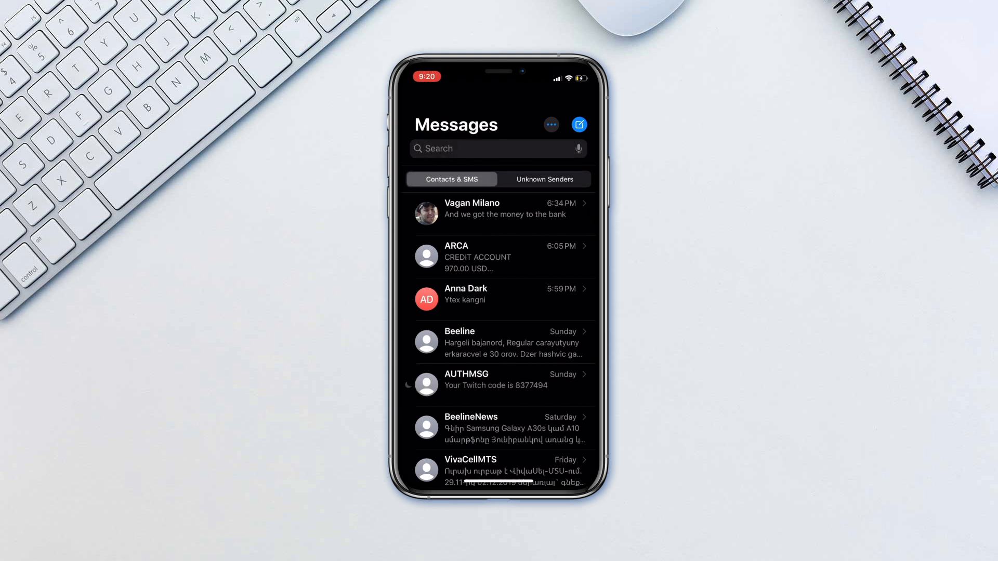
Swipe the AUTHMSG thread left to reveal its Show Alerts and Delete buttons
drag(541, 384, 414, 384)
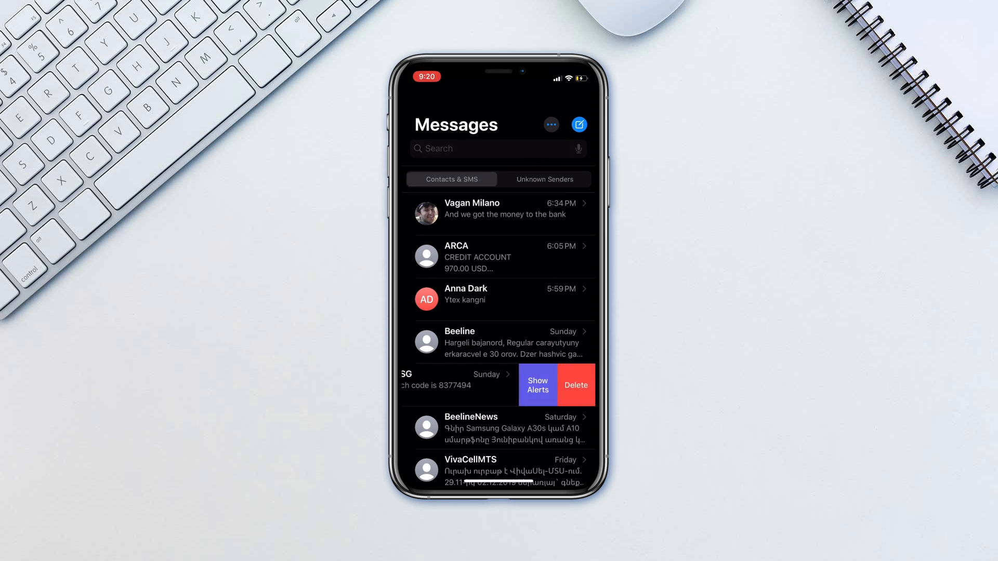